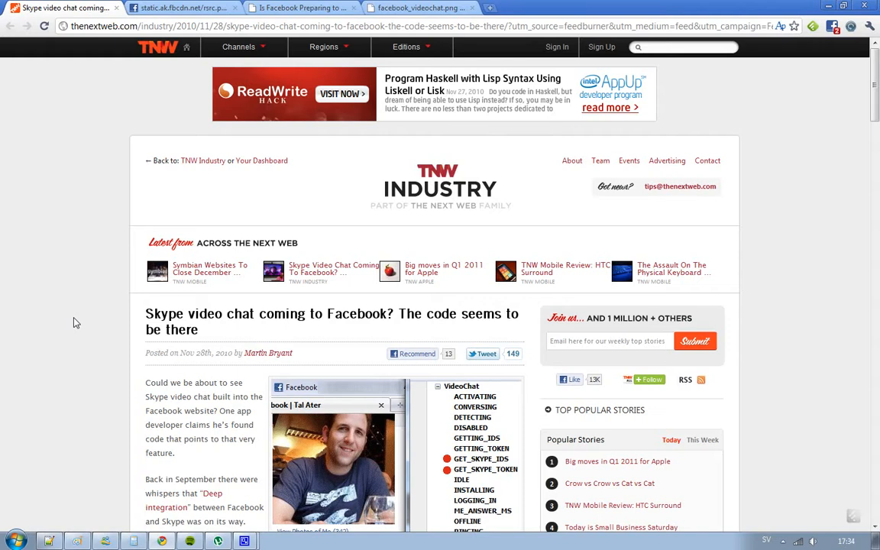
Scroll the news article, then open Facebook's static.ak.fbcdn.net JavaScript file and search for 'skype'
scroll(down, 3)
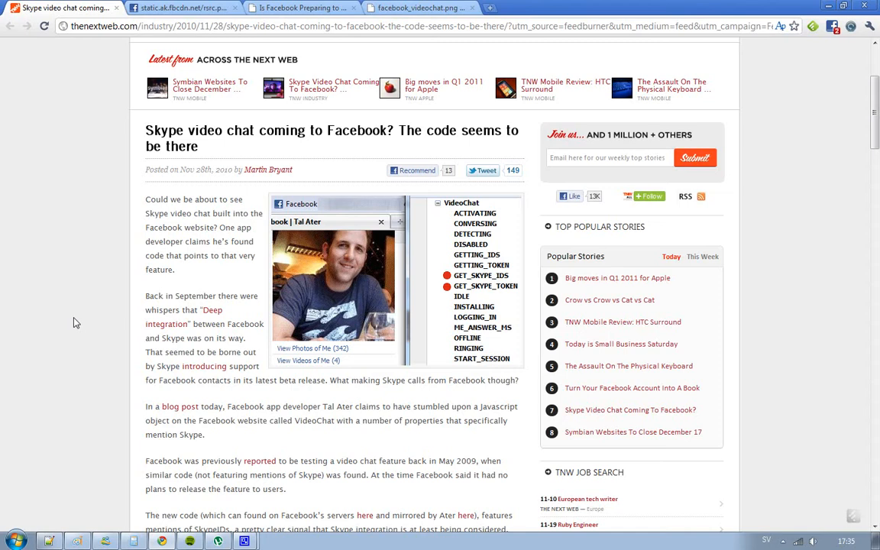
scroll(down, 3)
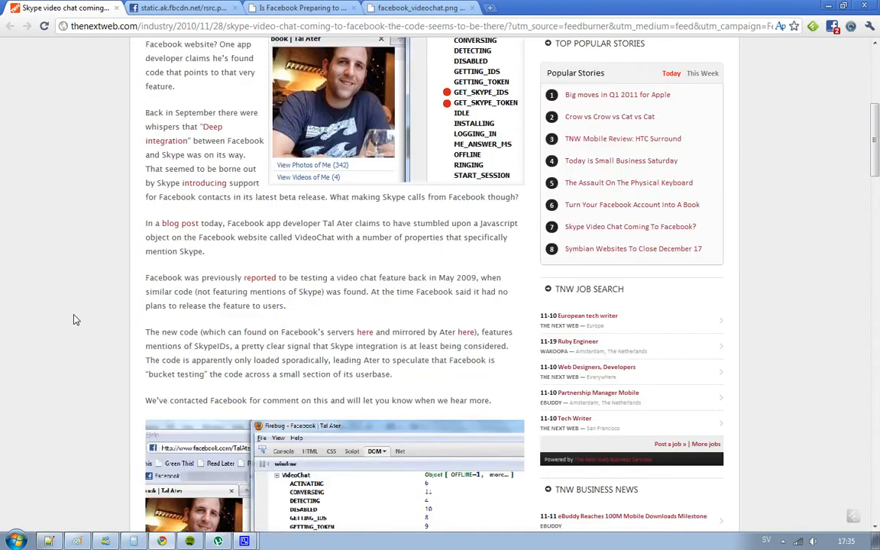
mouse_move(365, 331)
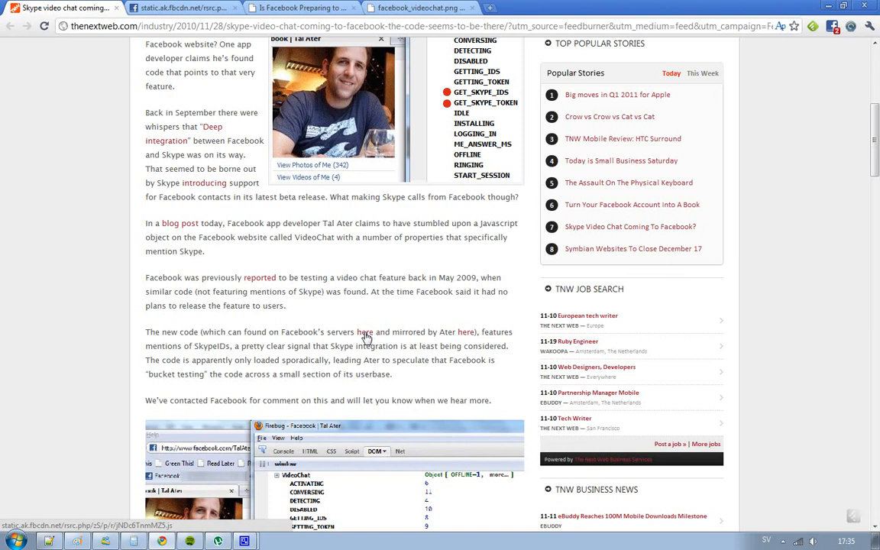
click(183, 8)
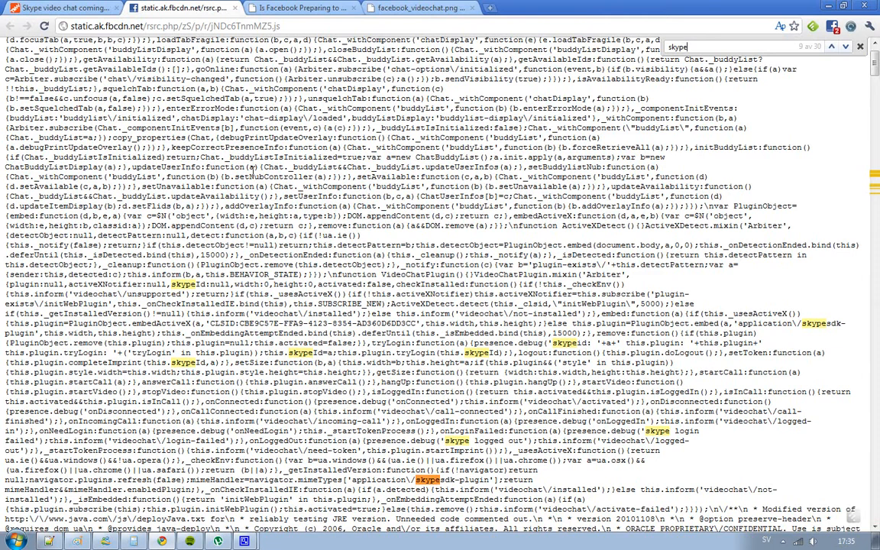
Switch to the tab with Tal Ater's 'Is Facebook Preparing to Launch Video Chatting' post
click(298, 8)
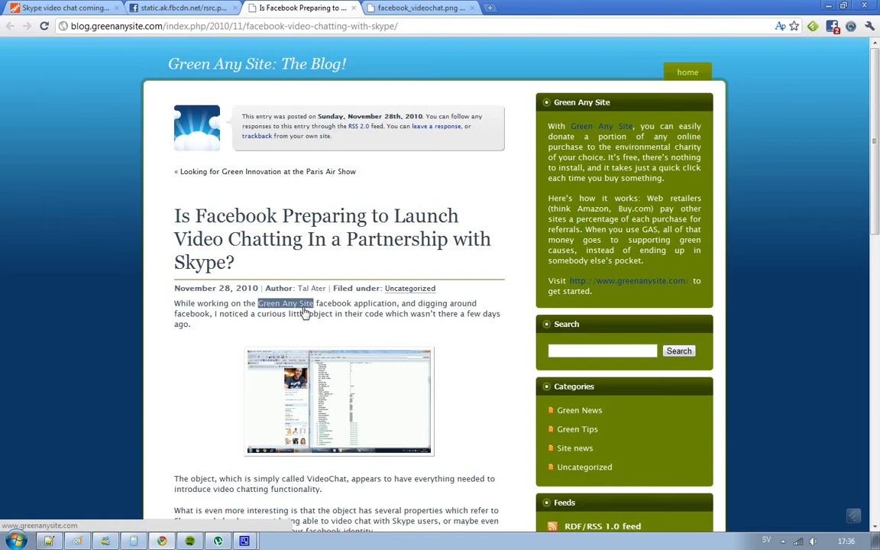
mouse_move(346, 398)
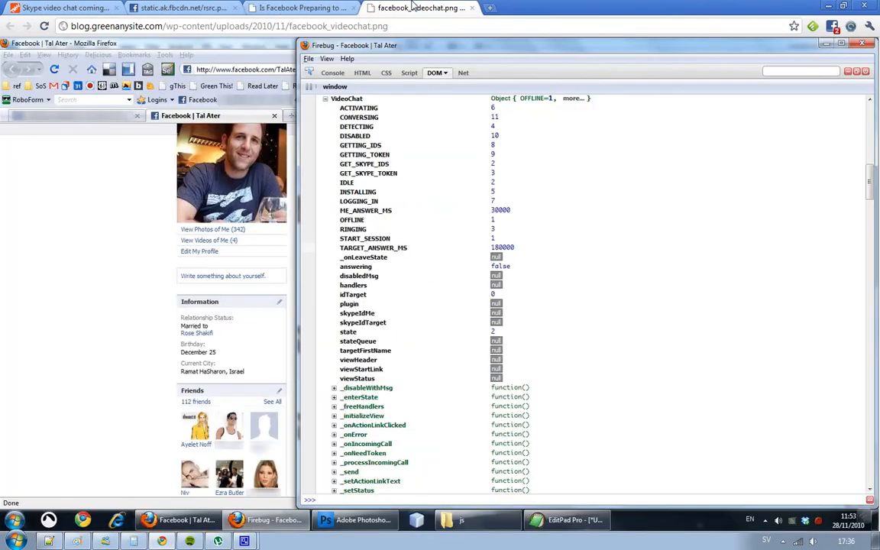
mouse_move(359, 183)
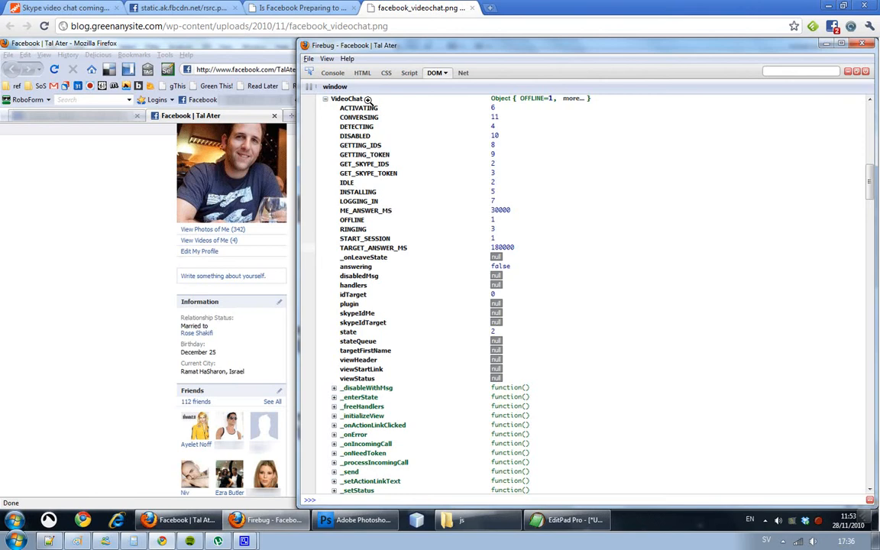
mouse_move(397, 173)
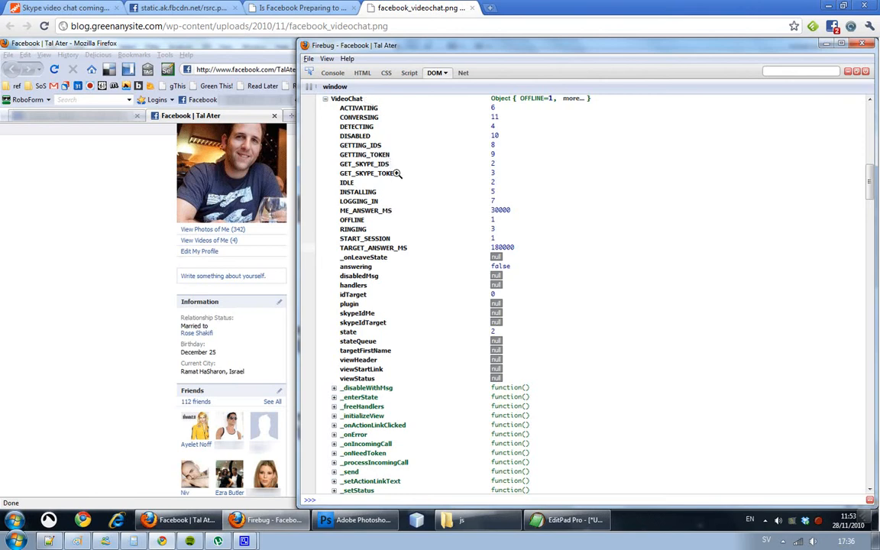
mouse_move(382, 145)
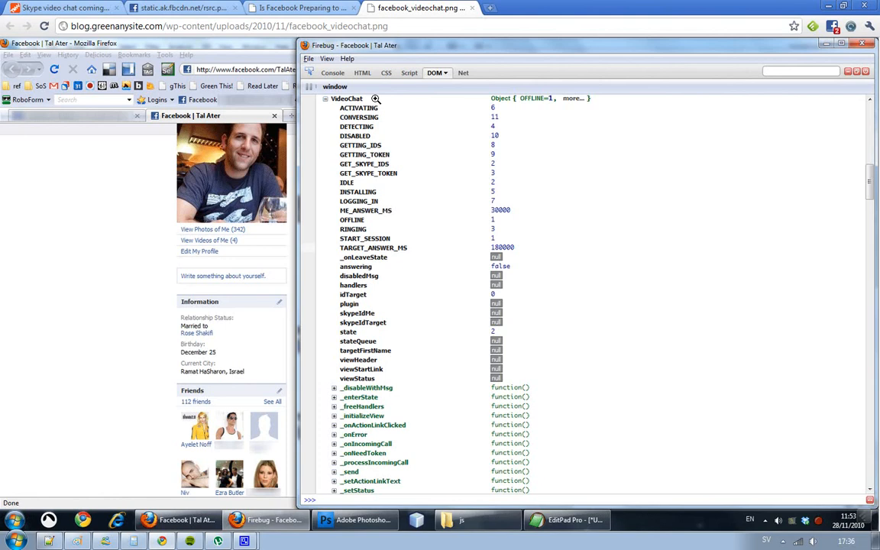
mouse_move(274, 16)
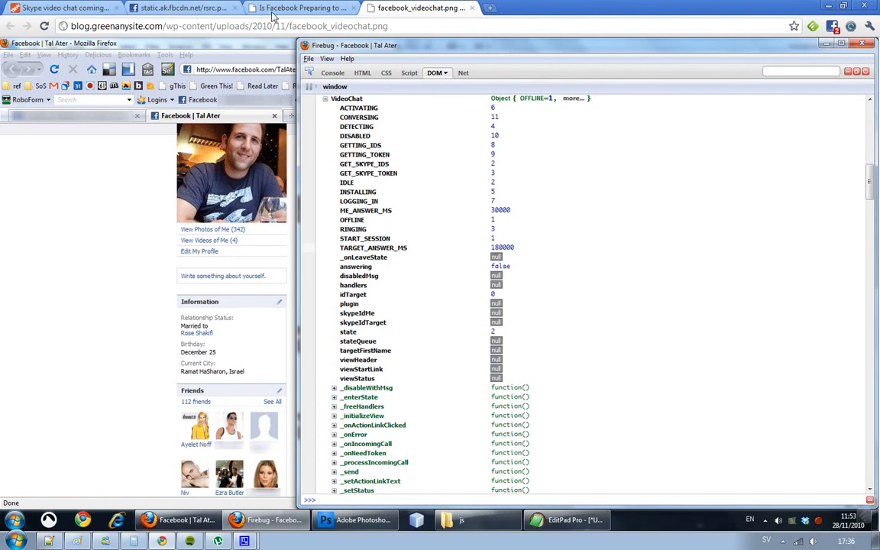
Return to Tal Ater's blog post after viewing the facebook_videochat.png screenshot
click(298, 7)
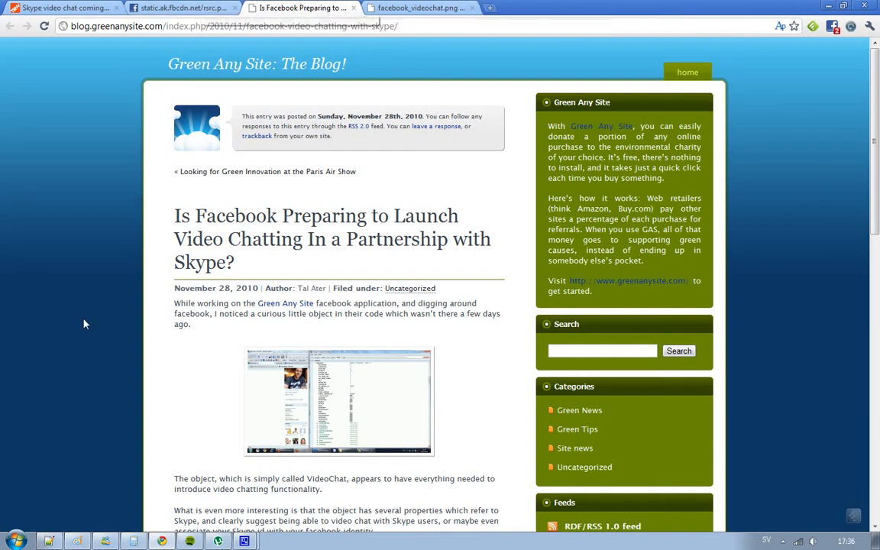